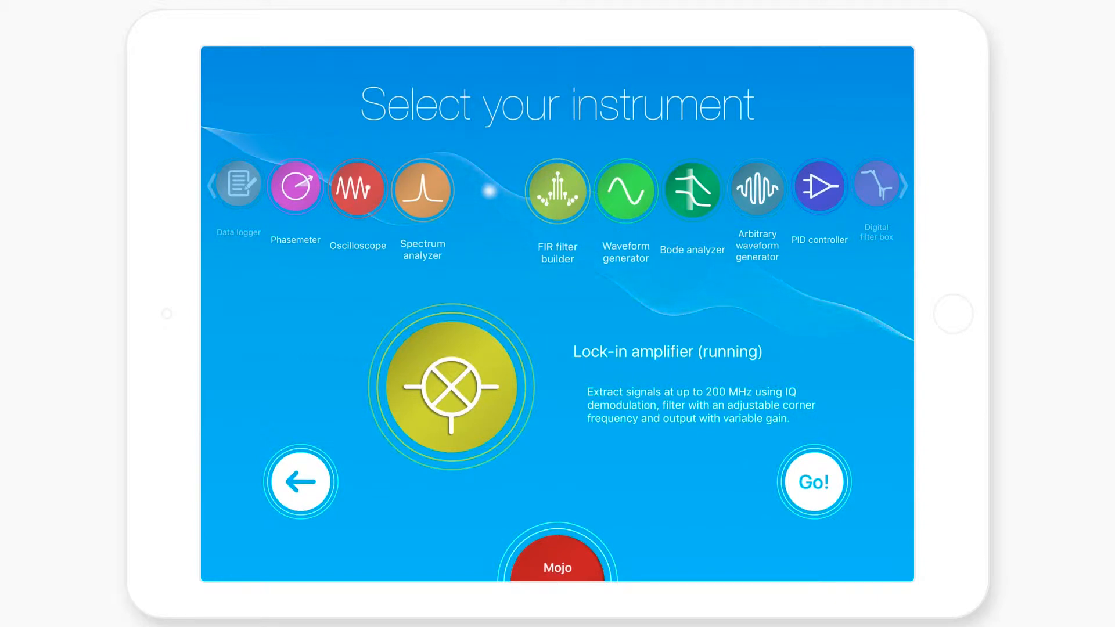
Start the Lock-in amplifier instrument with Go! and wait for its block diagram to load.
{"action": "left_click", "coordinate": [813, 482]}
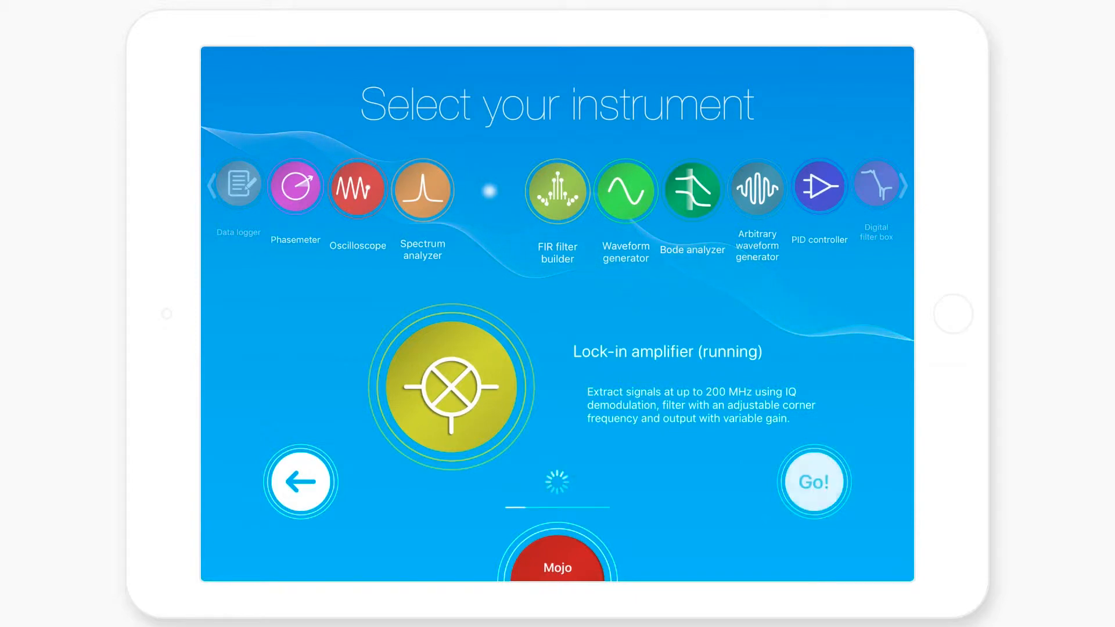
{"action": "left_click", "coordinate": [813, 481]}
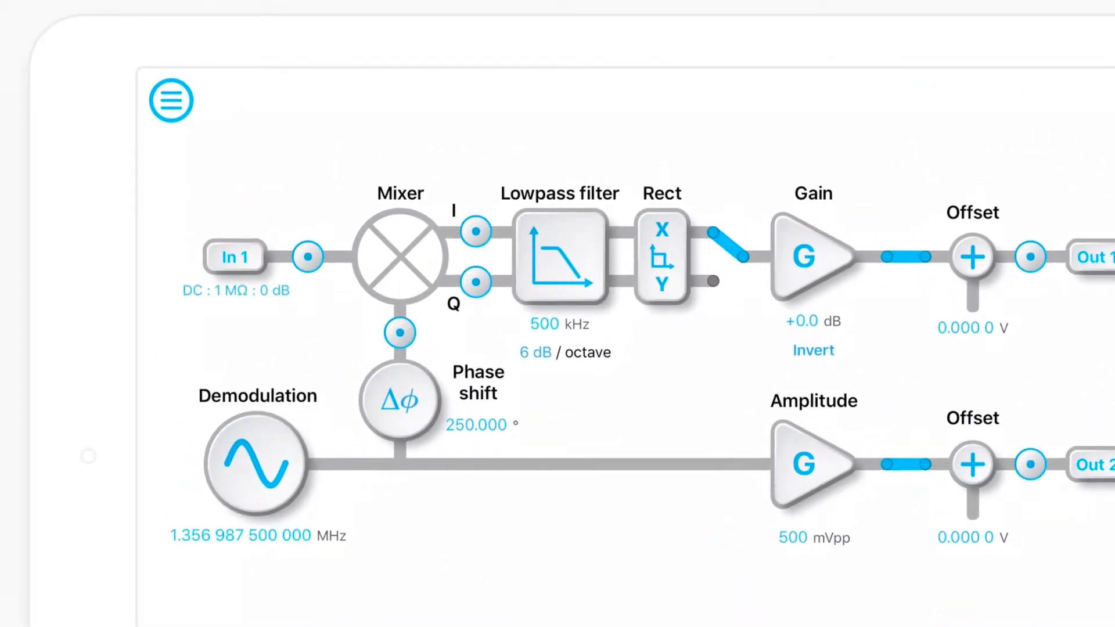
Set In 1 to AC, 50 Ω, +24 dB; demodulate at 2.4 MHz, 260°, 40 kHz 12 dB/octave filter.
{"action": "left_click", "coordinate": [234, 256]}
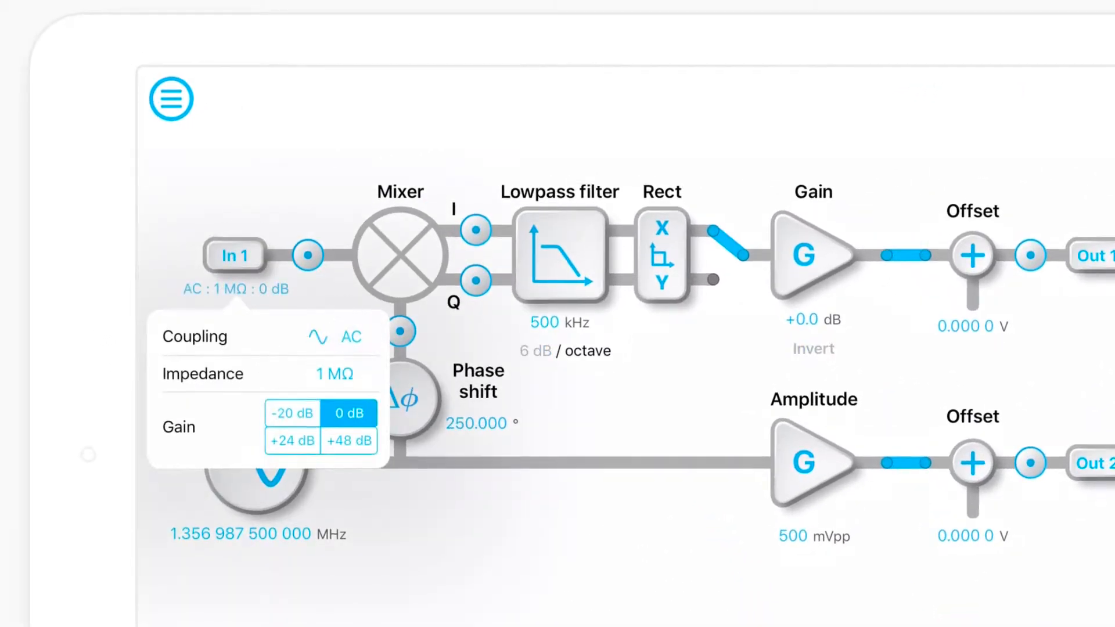
{"action": "left_click", "coordinate": [291, 441]}
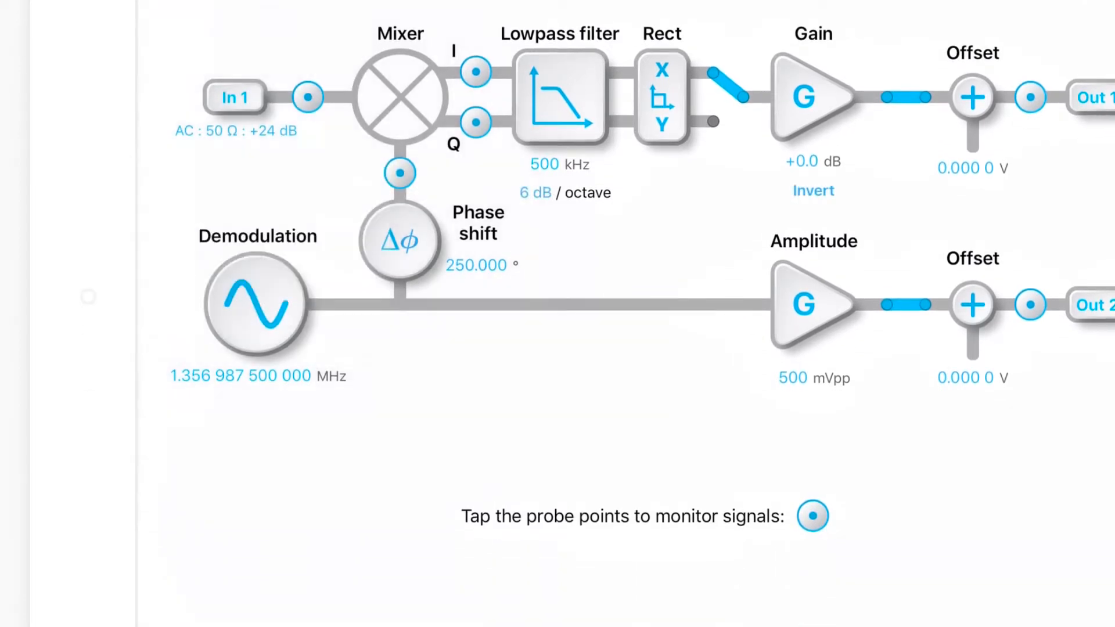
{"action": "left_click", "coordinate": [258, 375]}
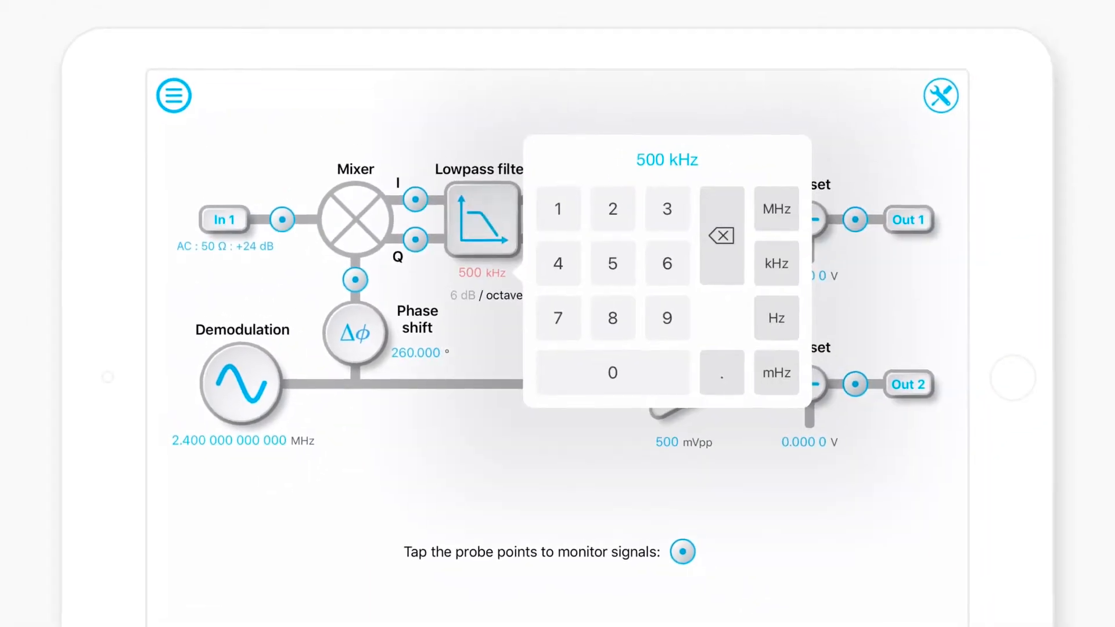
{"action": "left_click", "coordinate": [774, 262]}
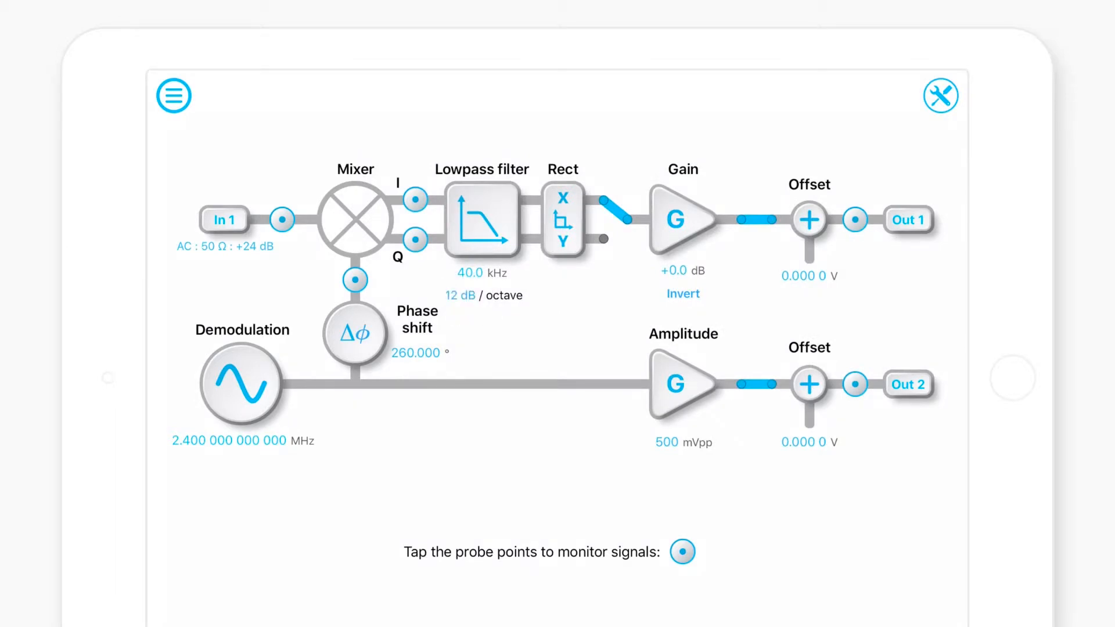
{"action": "left_click", "coordinate": [564, 220]}
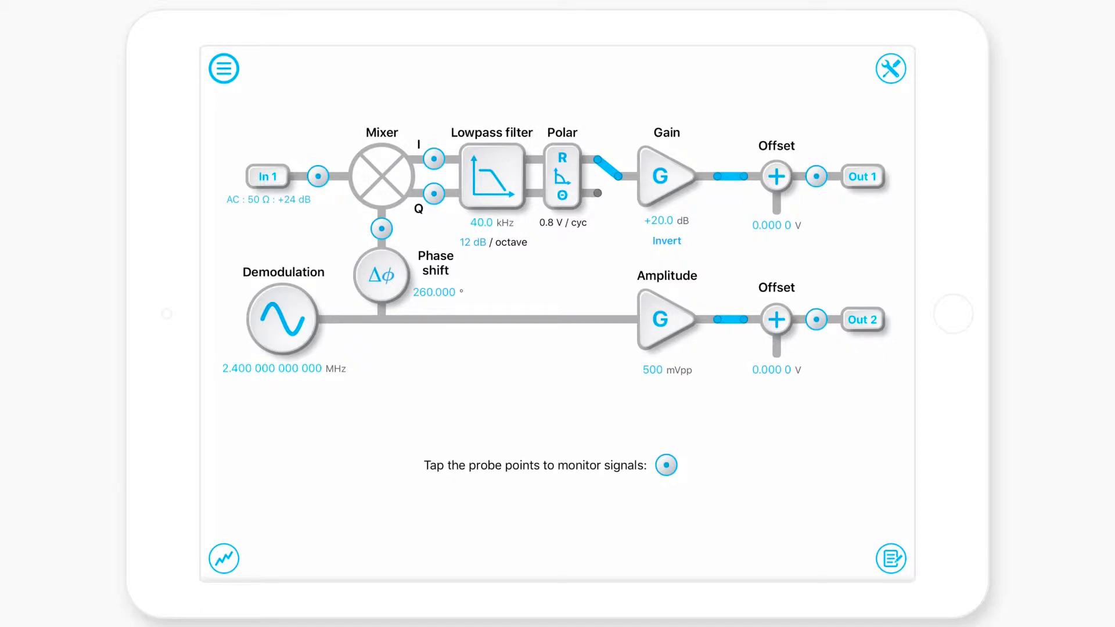
Briefly switch demodulation to a PLL on input 2, then return to internal demodulation.
{"action": "left_click", "coordinate": [281, 320]}
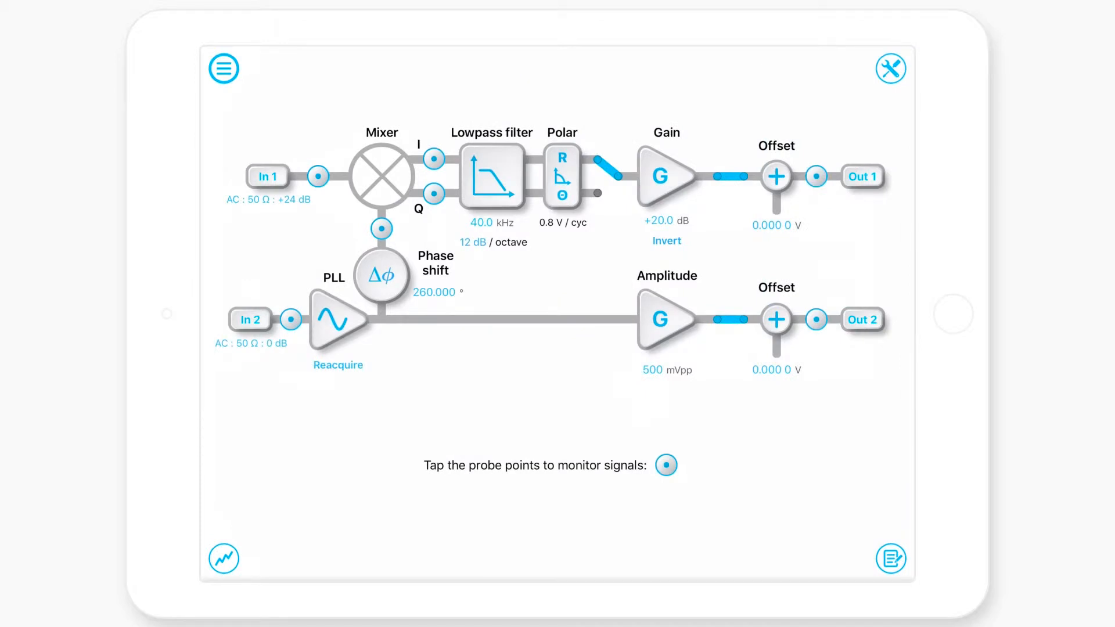
{"action": "left_click", "coordinate": [338, 320]}
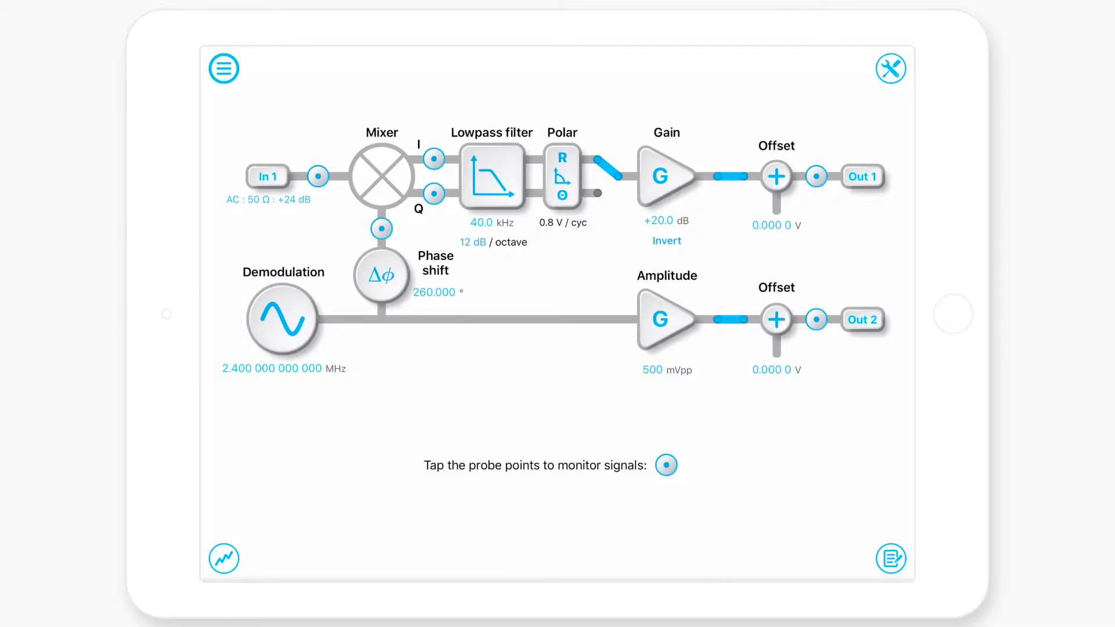
{"action": "left_click", "coordinate": [282, 318]}
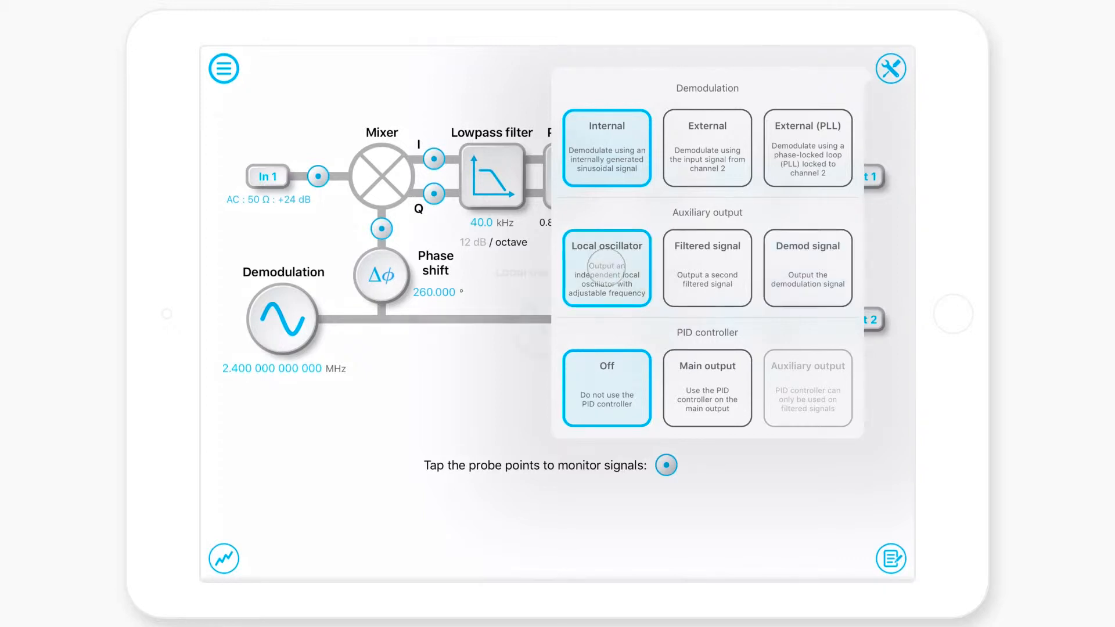
Output a filtered signal on the auxiliary channel and put a PID controller on the main output.
{"action": "left_click", "coordinate": [606, 268]}
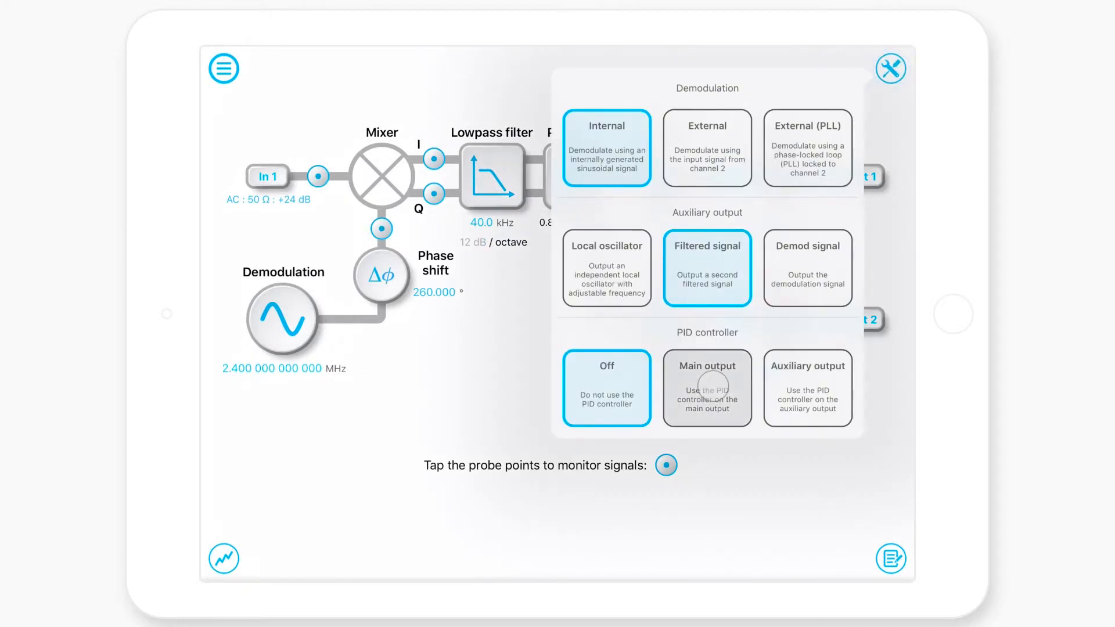
{"action": "left_click", "coordinate": [706, 387]}
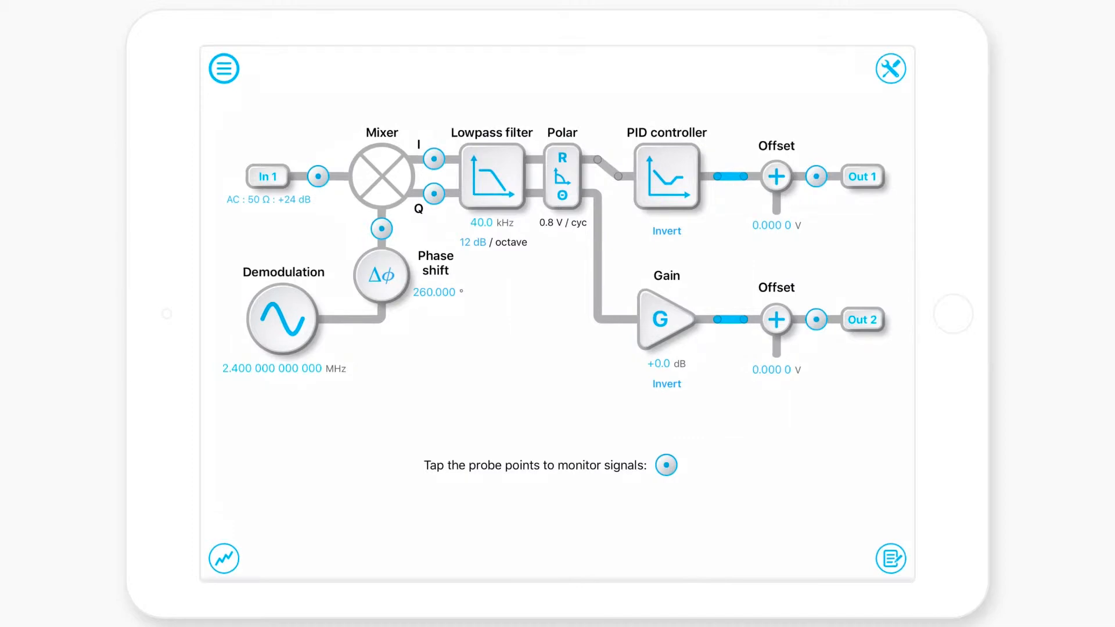
{"action": "left_click", "coordinate": [666, 175]}
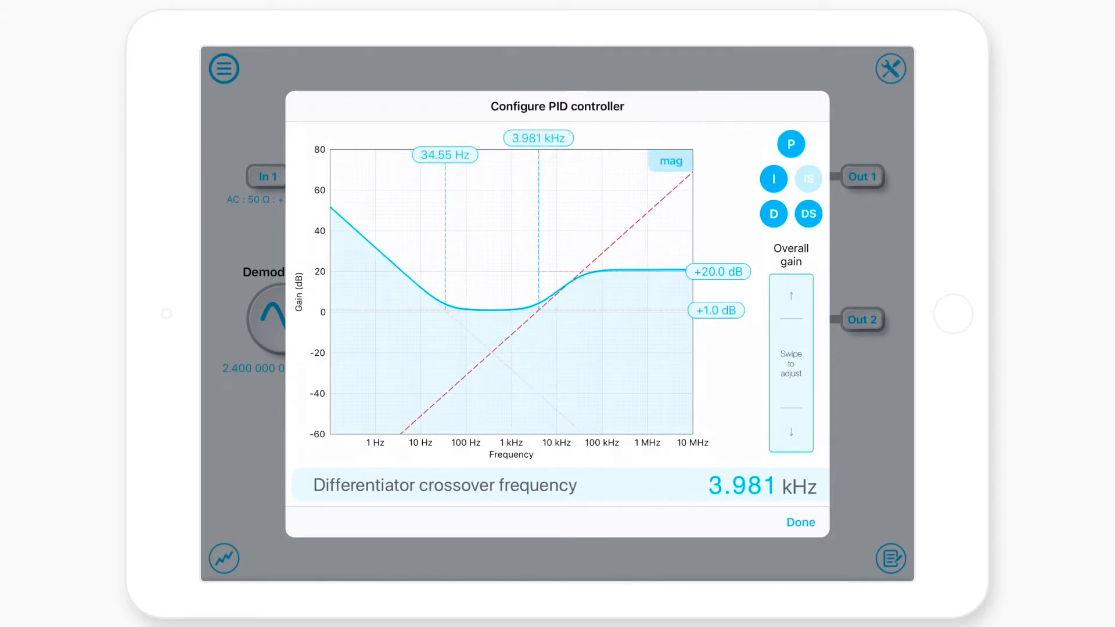
Finish the PID controller configuration with Done.
{"action": "left_click", "coordinate": [799, 523]}
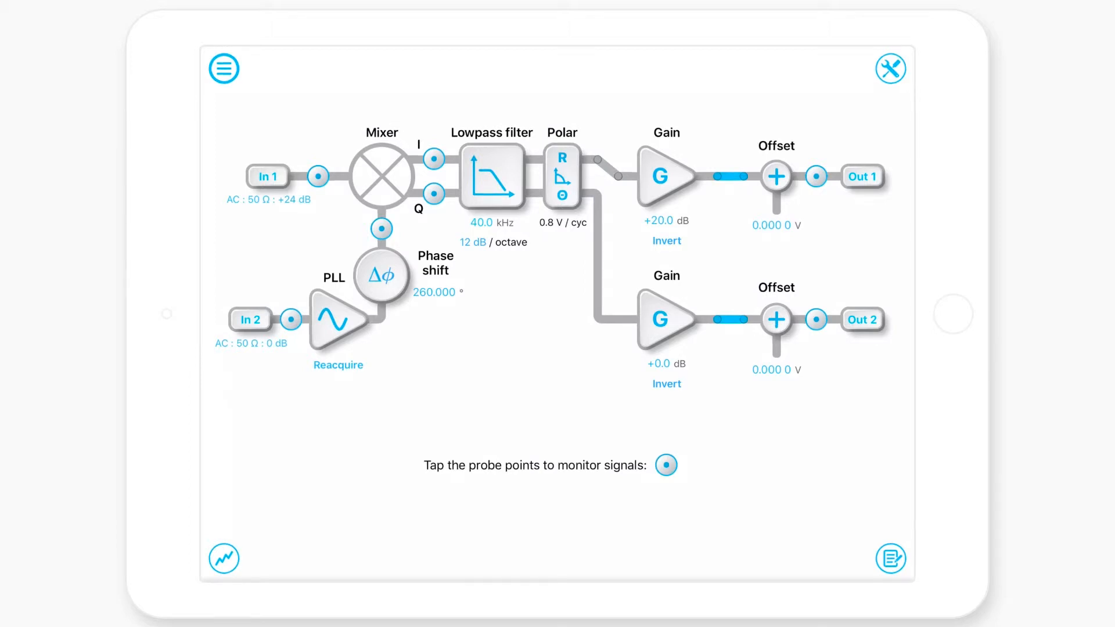
Probe Out 1 and Out 2 on the oscilloscope, with a channel B cursor and frequency measurement.
{"action": "left_click", "coordinate": [223, 558]}
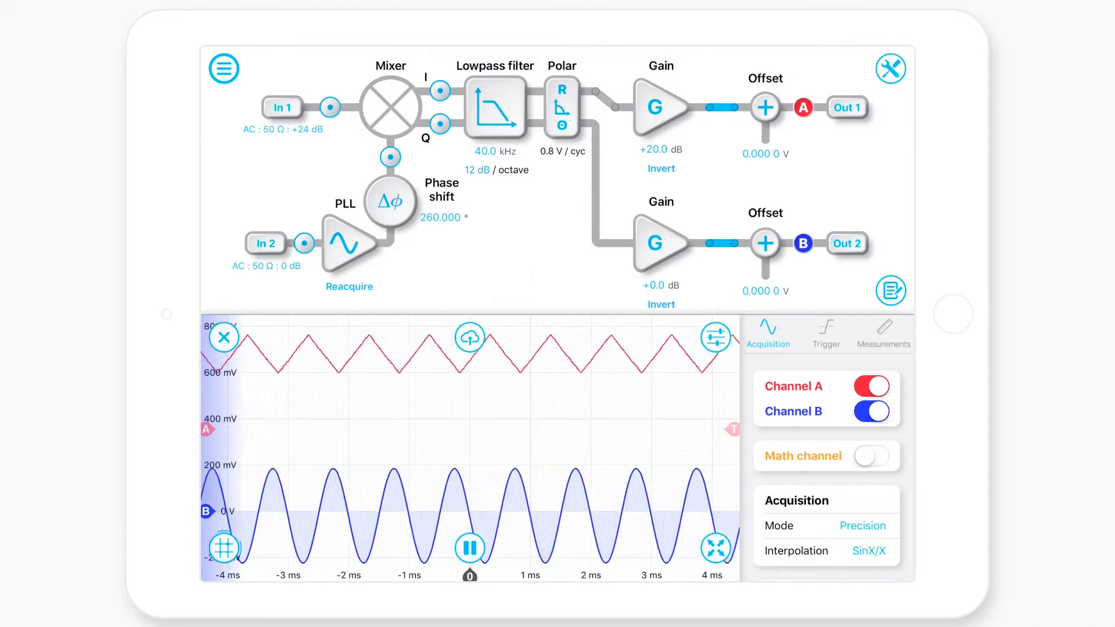
{"action": "left_click", "coordinate": [716, 338]}
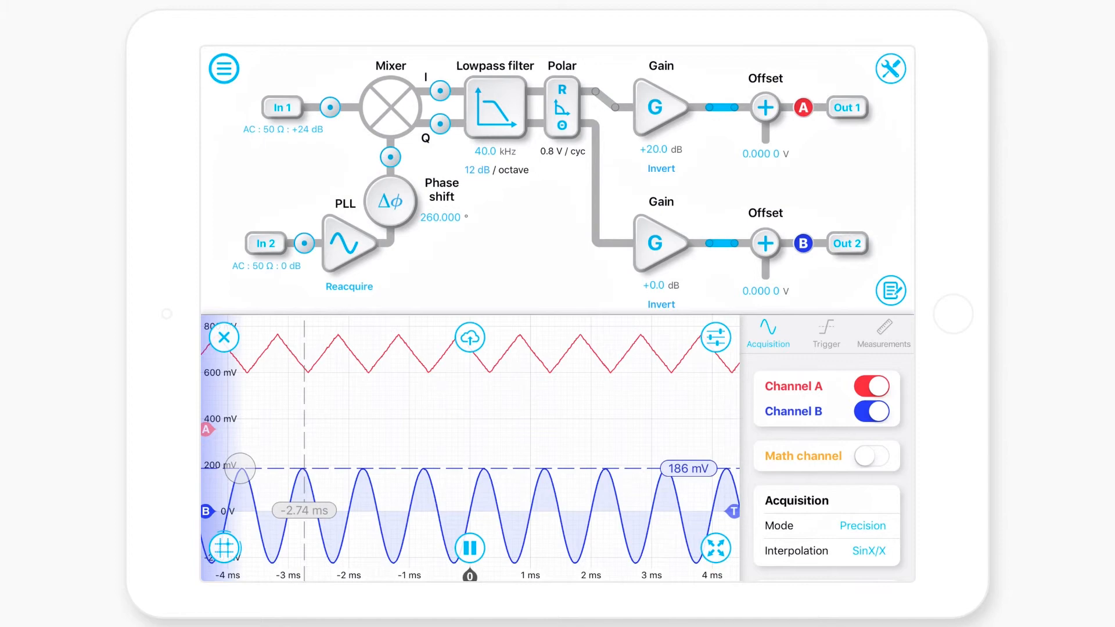
{"action": "left_click", "coordinate": [884, 331]}
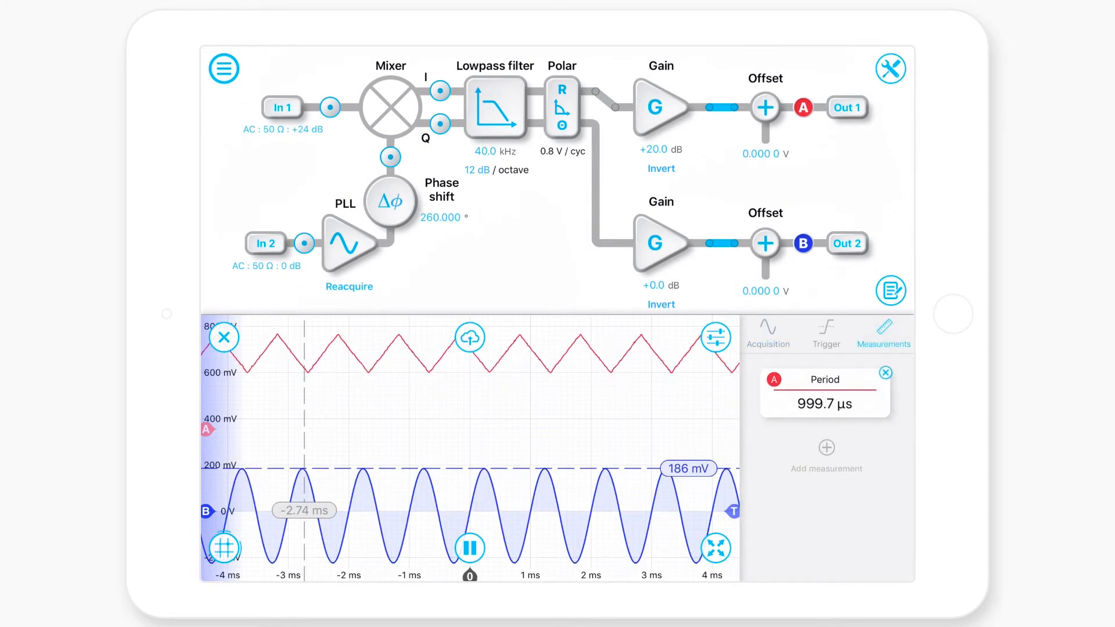
{"action": "left_click", "coordinate": [826, 447]}
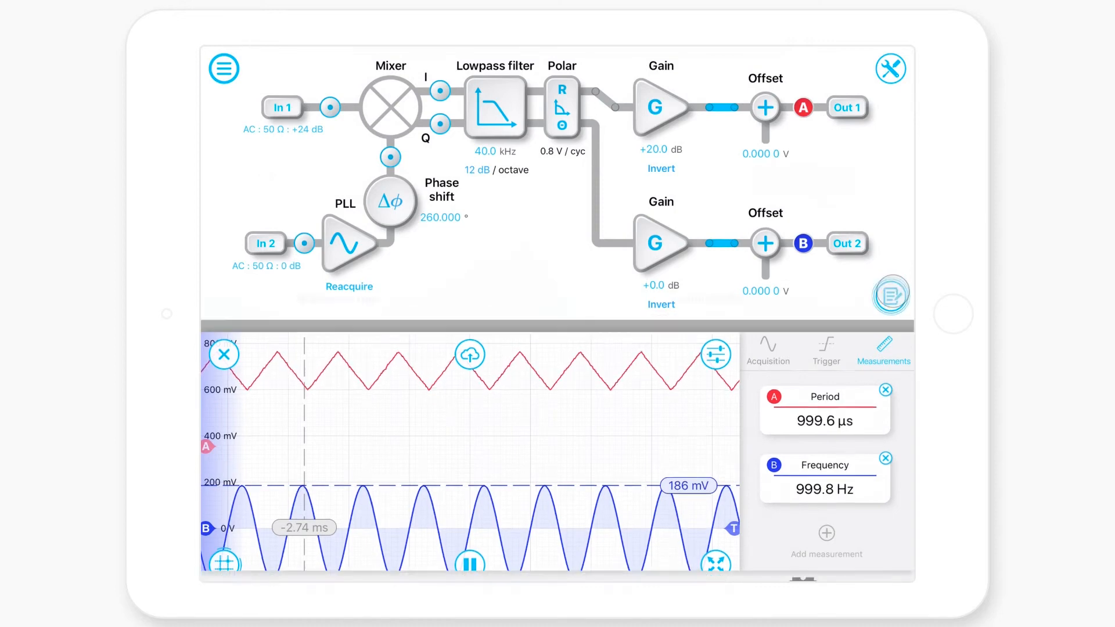
{"action": "left_click", "coordinate": [891, 295]}
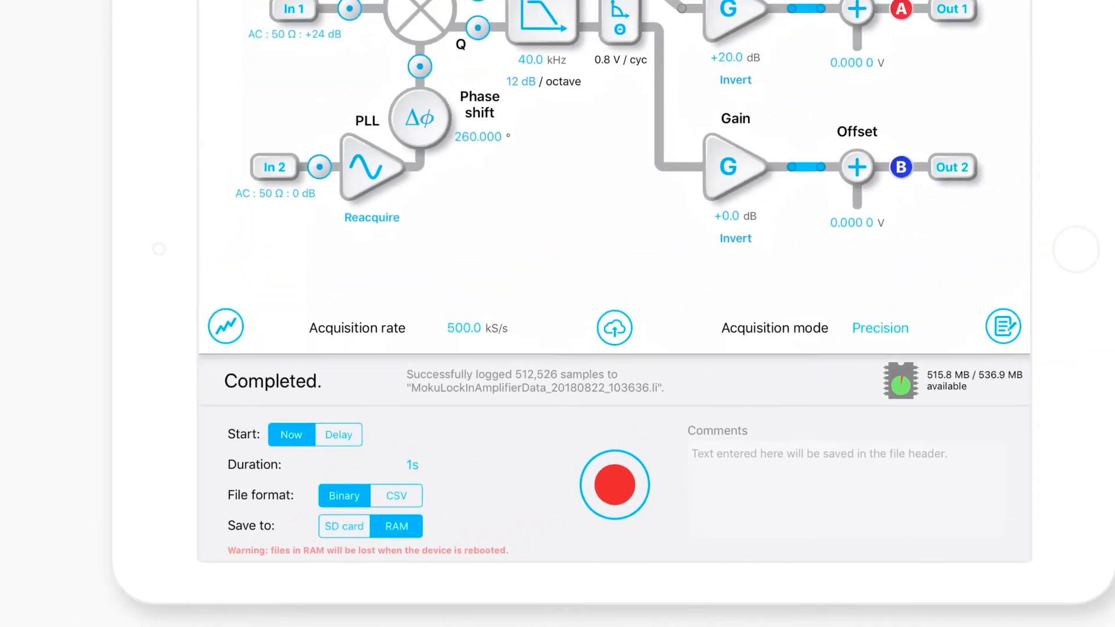
Record a 1 s binary log of the lock-in outputs to RAM until it completes.
{"action": "left_click", "coordinate": [615, 485]}
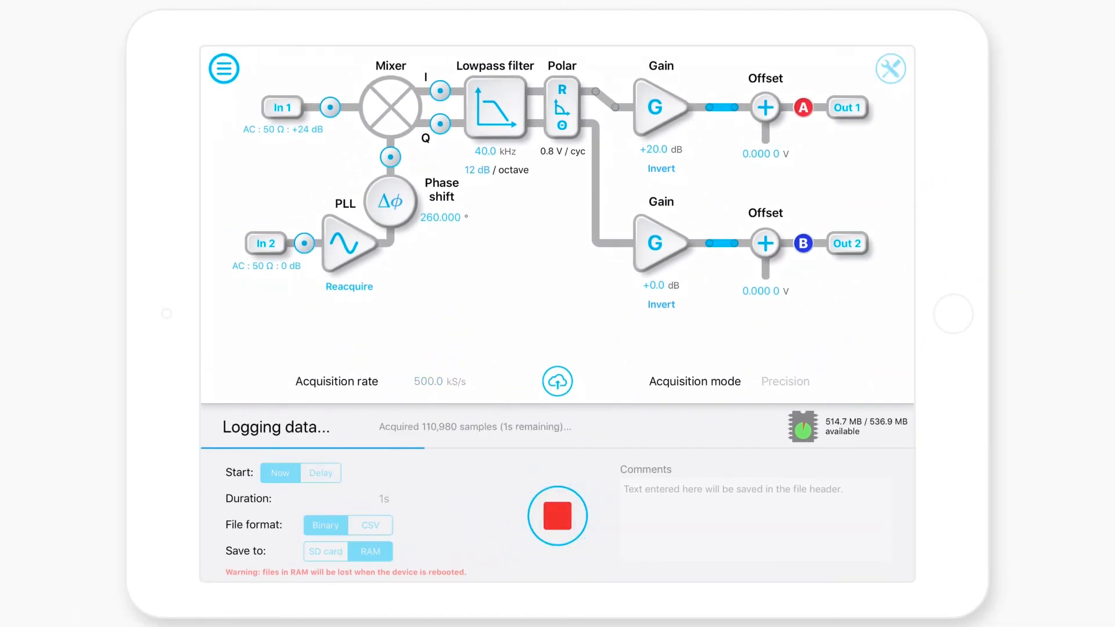
{"action": "left_click", "coordinate": [557, 516]}
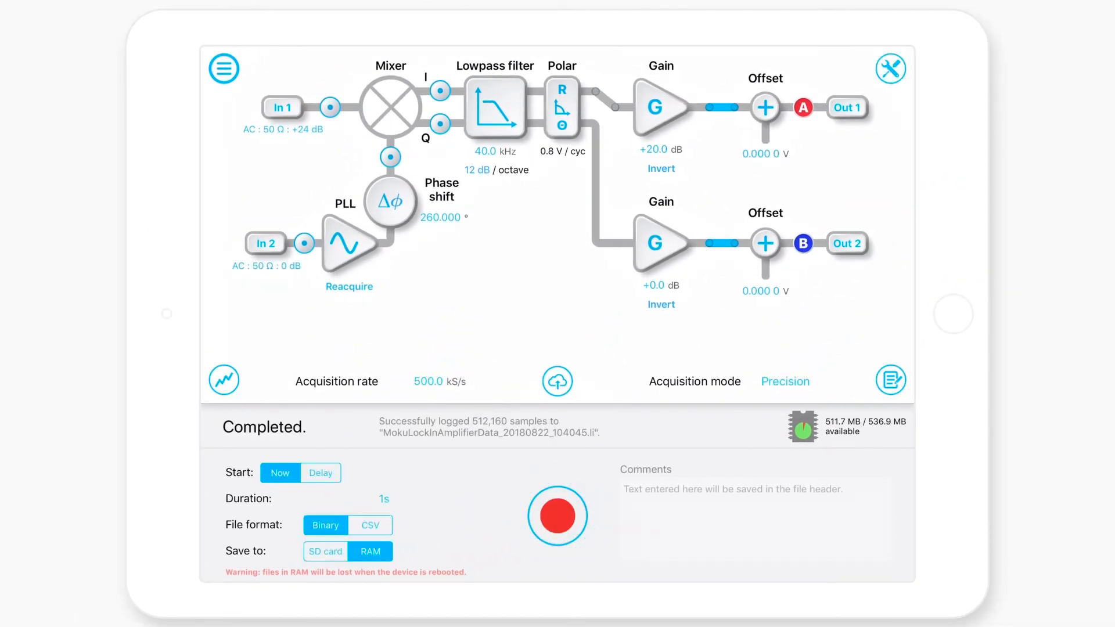
Send the latest .li lock-in data file to iCloud.
{"action": "left_click", "coordinate": [557, 380]}
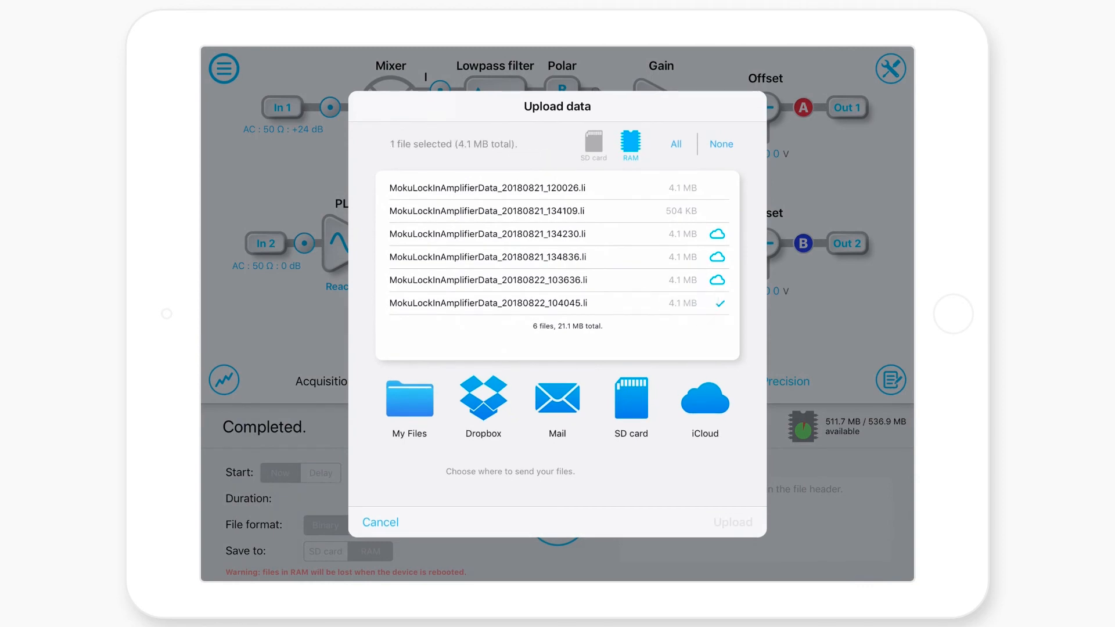
{"action": "left_click", "coordinate": [704, 396]}
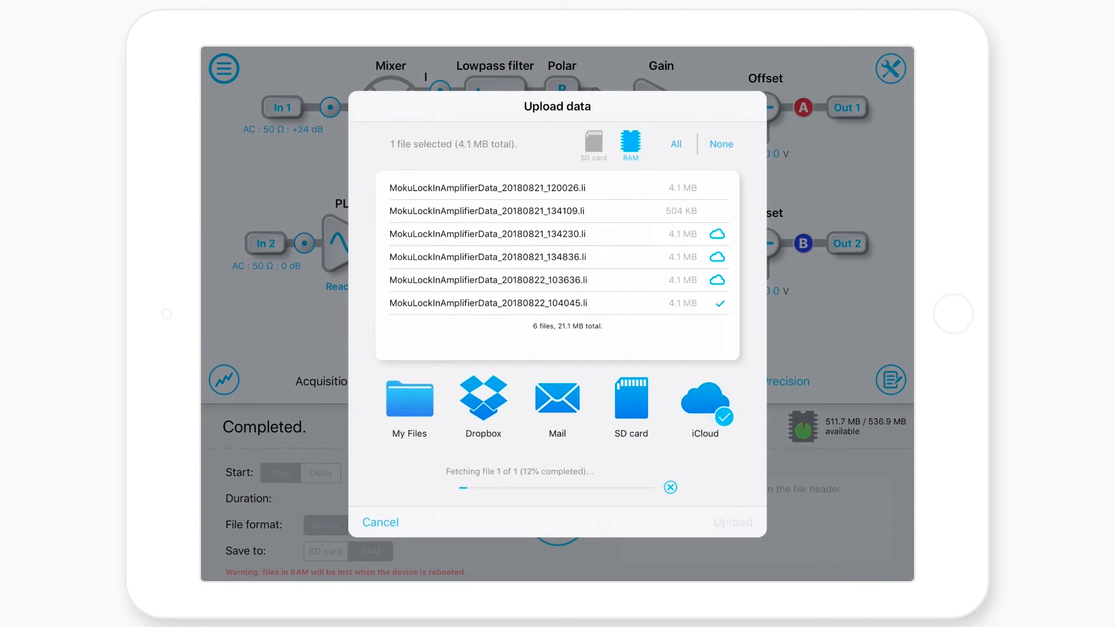